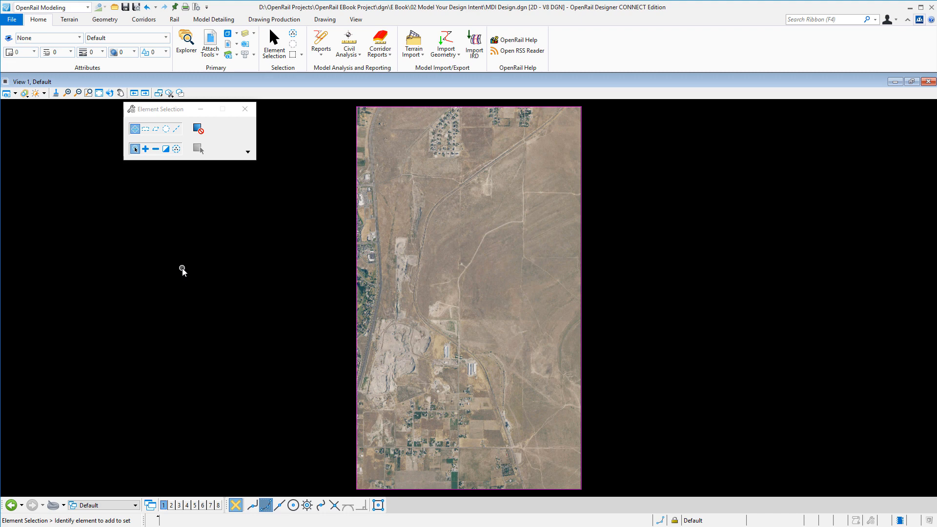
pyautogui.moveTo(155, 261)
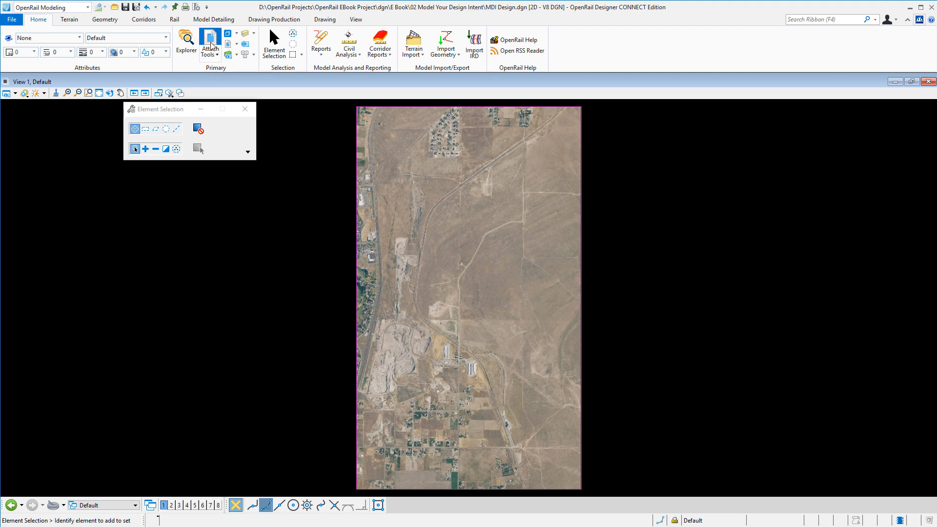
# Step: Attach MDI Design Track Survey Points.dgn as a reference, then clear the selection
pyautogui.click(209, 42)
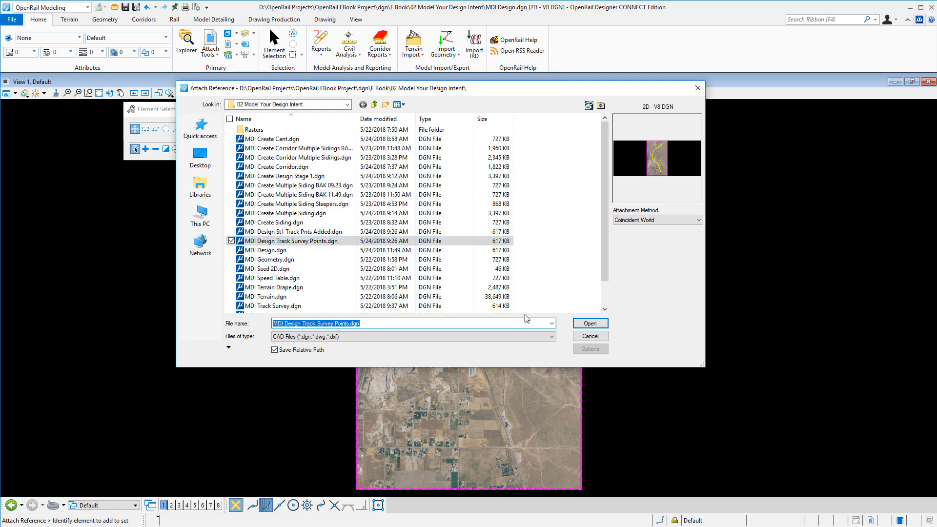
pyautogui.click(589, 323)
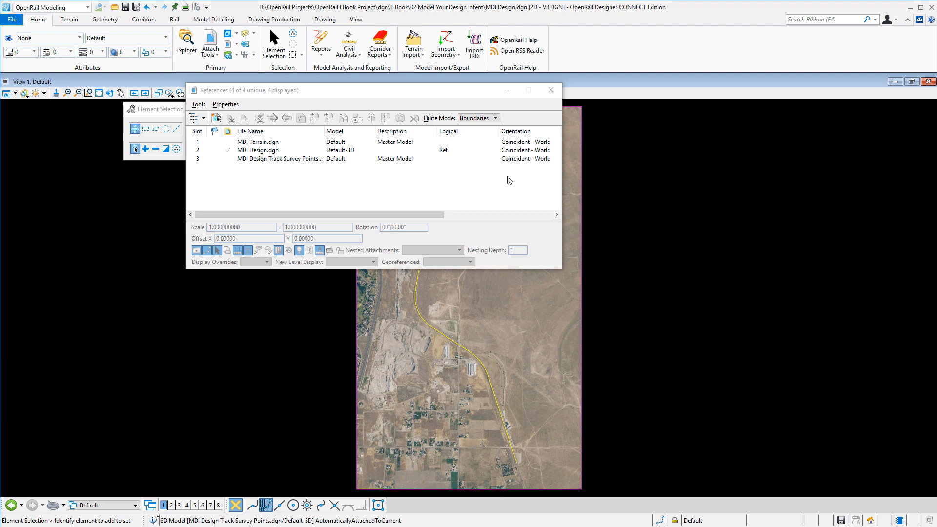
pyautogui.click(549, 90)
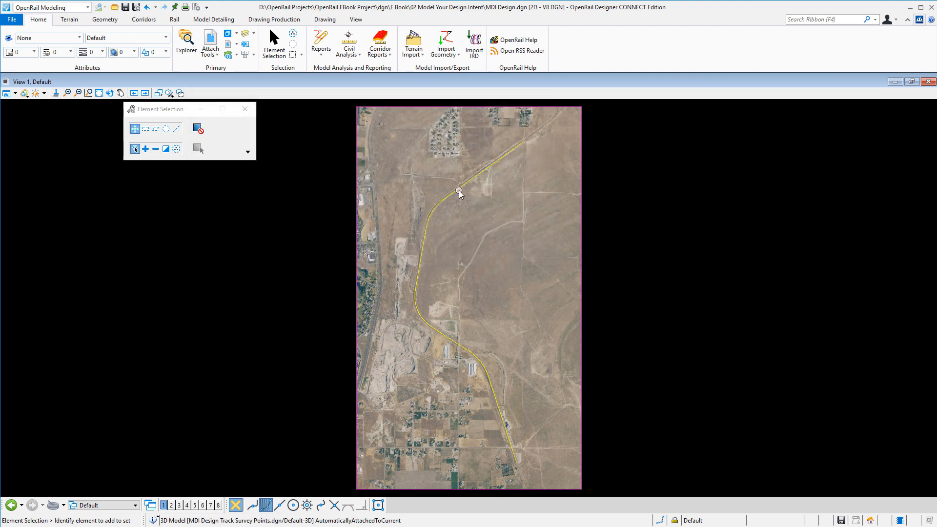
pyautogui.moveTo(459, 192)
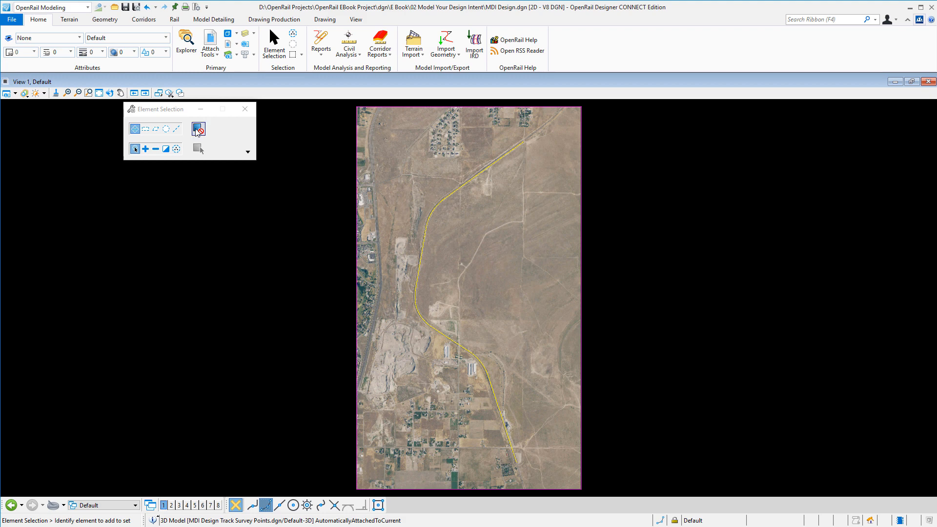
pyautogui.click(174, 19)
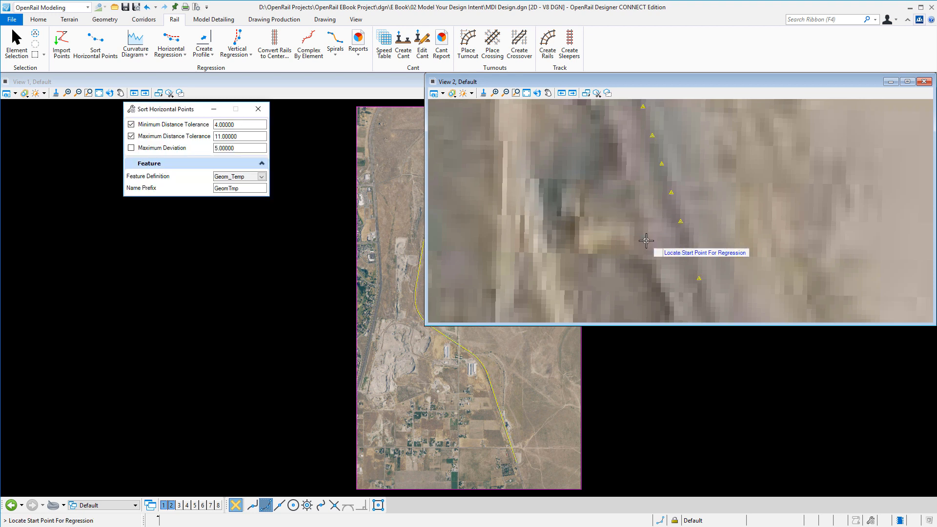
pyautogui.moveTo(700, 281)
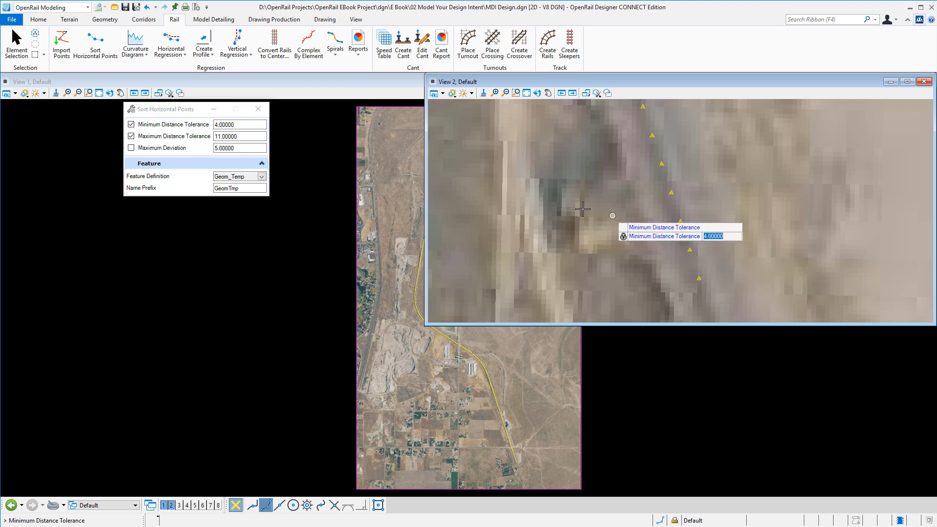
pyautogui.moveTo(514, 170)
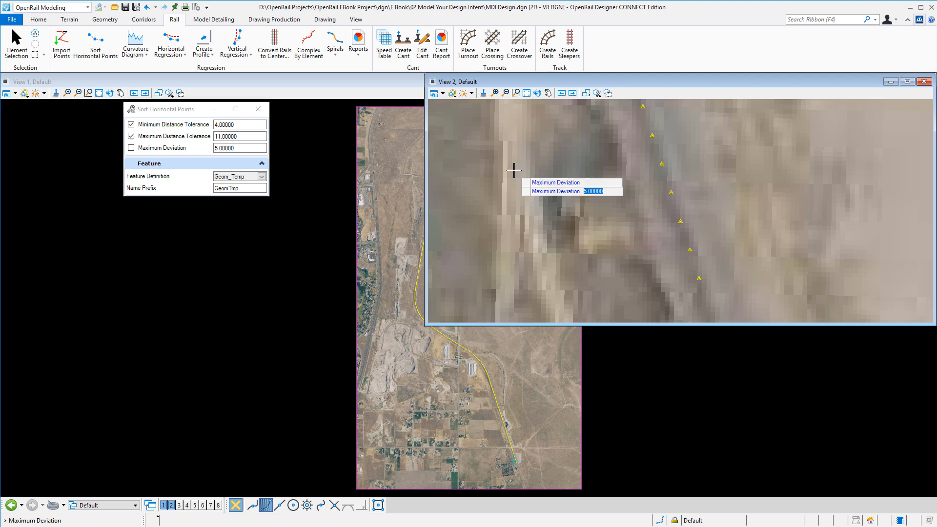
# Step: Accept the horizontal point sorting tolerances of 4 and 11
pyautogui.click(512, 170)
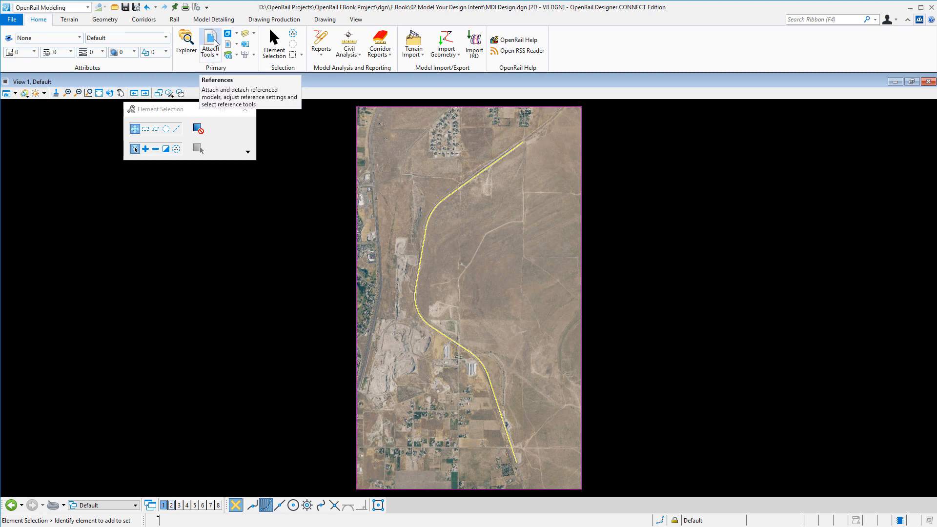
# Step: Turn off display of the MDI Design Track Survey Points.dgn reference
pyautogui.click(210, 42)
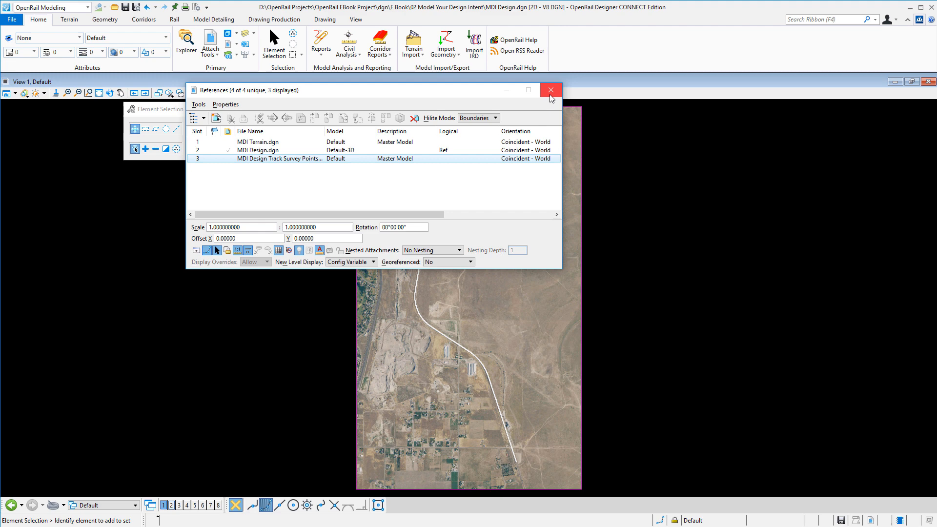
pyautogui.click(549, 89)
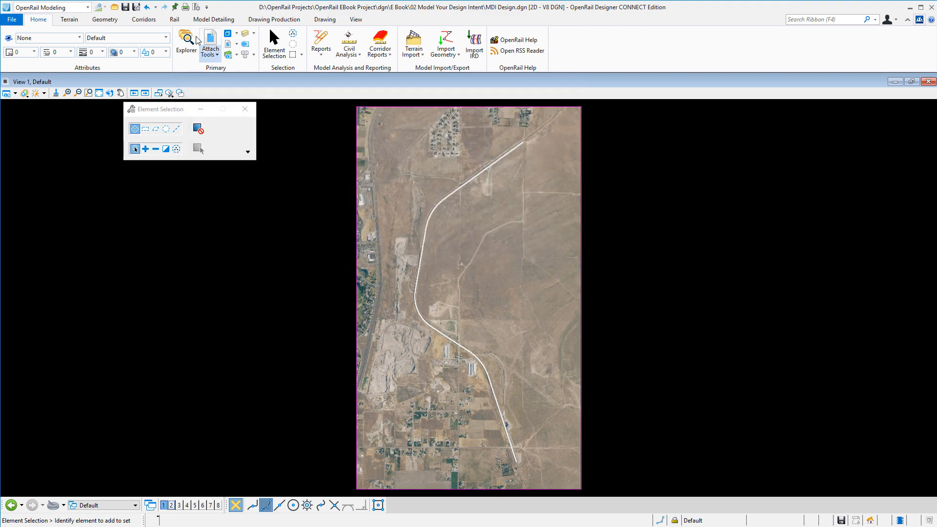
pyautogui.click(174, 19)
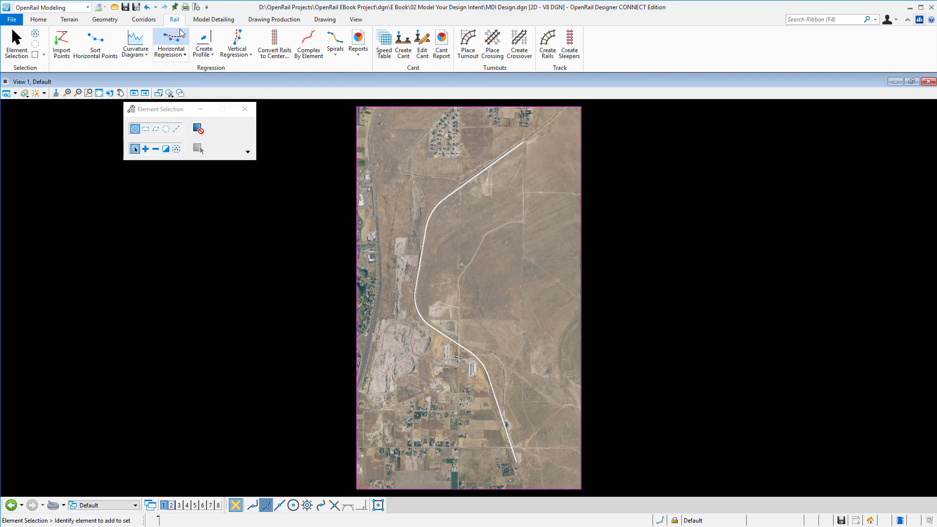
# Step: Graph the GeomTmp string's curvature in the View 8 Regression Space
pyautogui.click(135, 43)
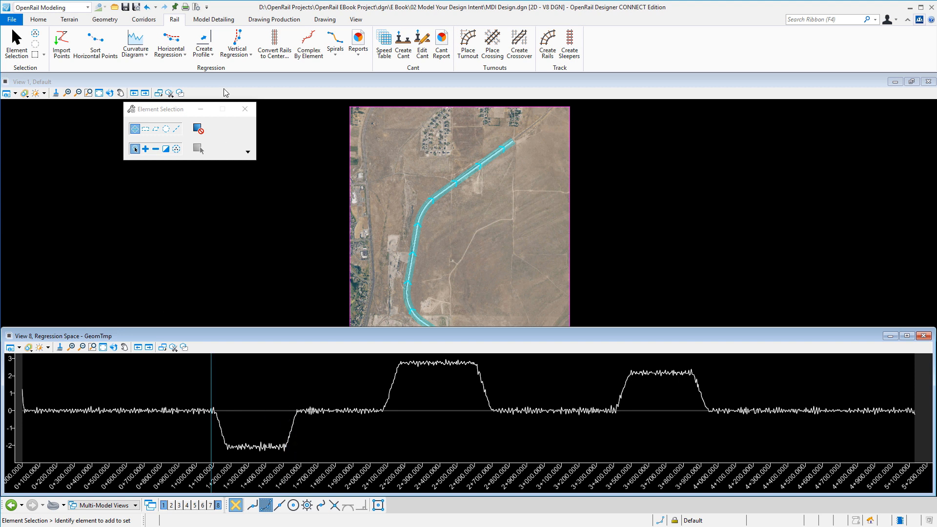
pyautogui.click(170, 54)
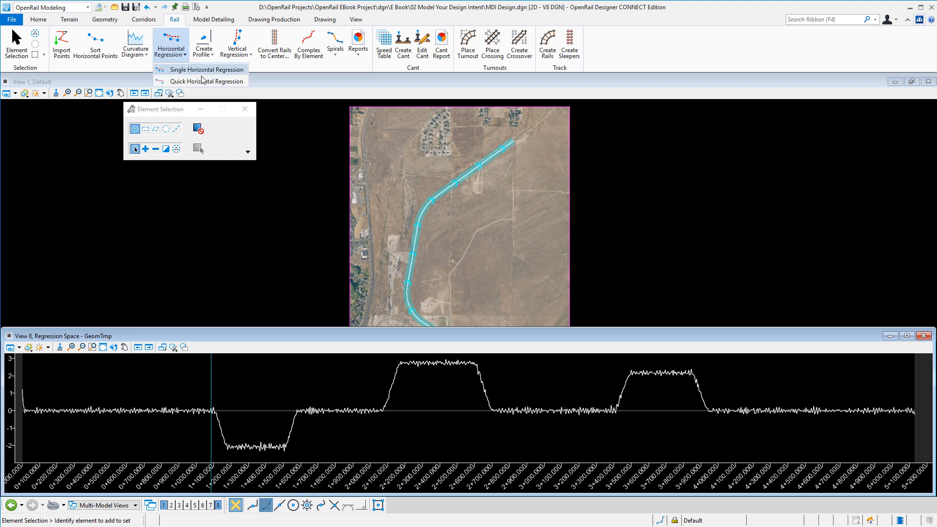
# Step: Run a single horizontal regression, marking tangent and curve sections along the curvature graph
pyautogui.click(197, 70)
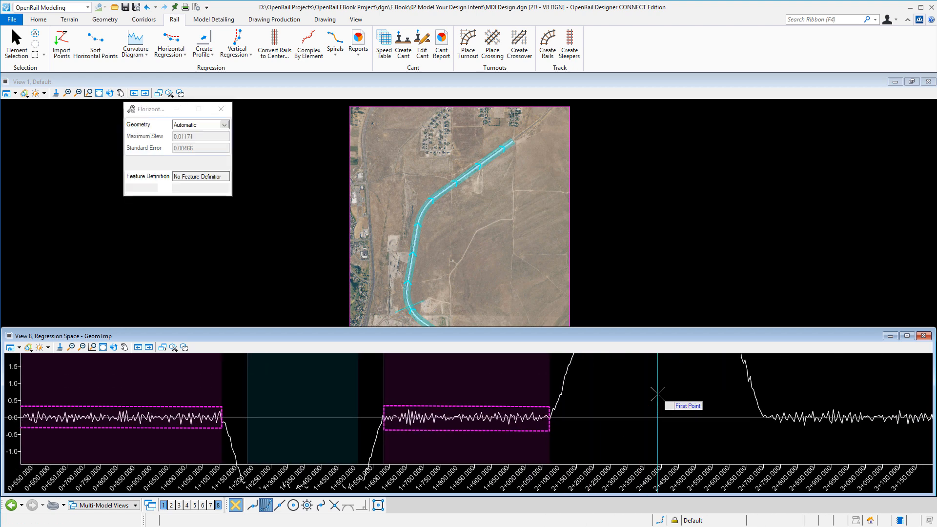
pyautogui.click(148, 176)
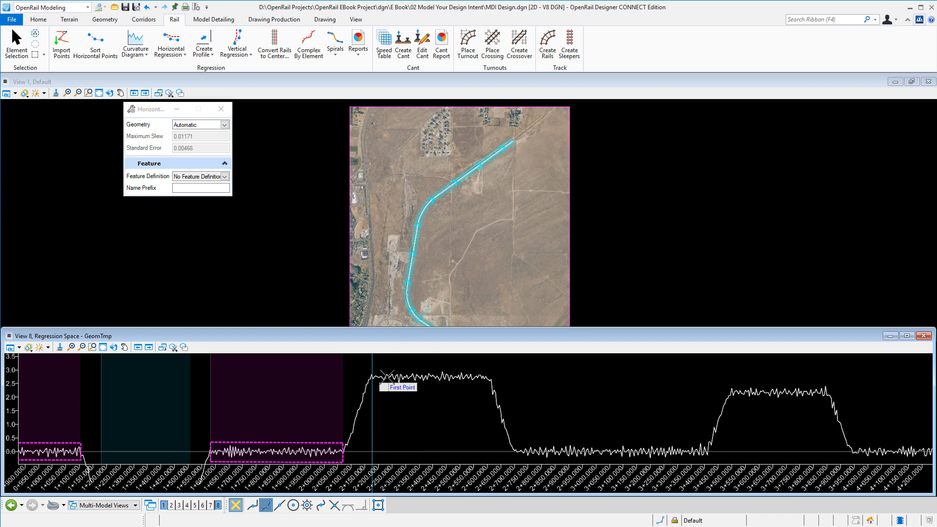
pyautogui.click(485, 375)
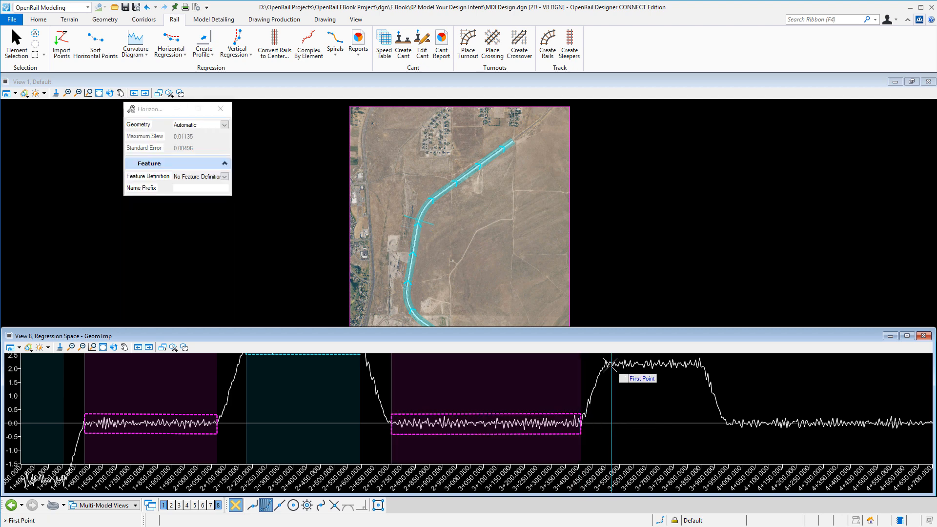
pyautogui.click(699, 370)
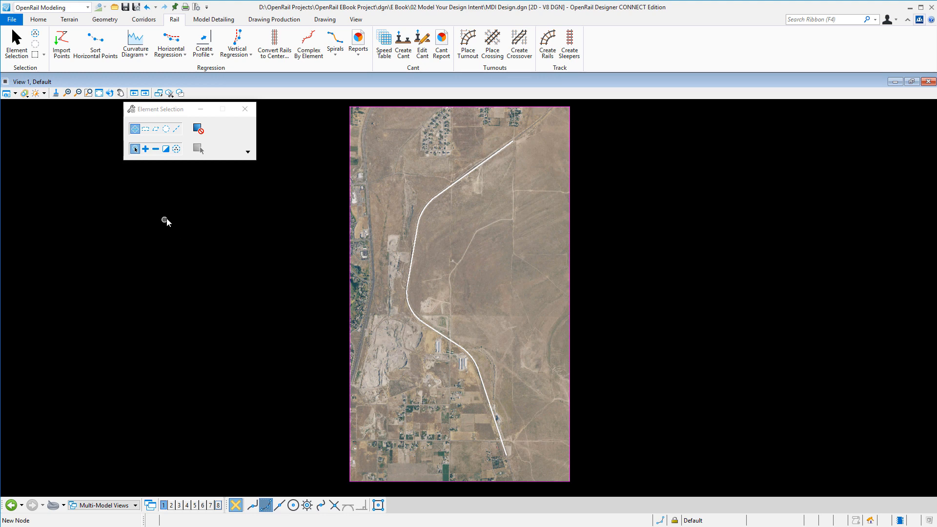
pyautogui.moveTo(61, 43)
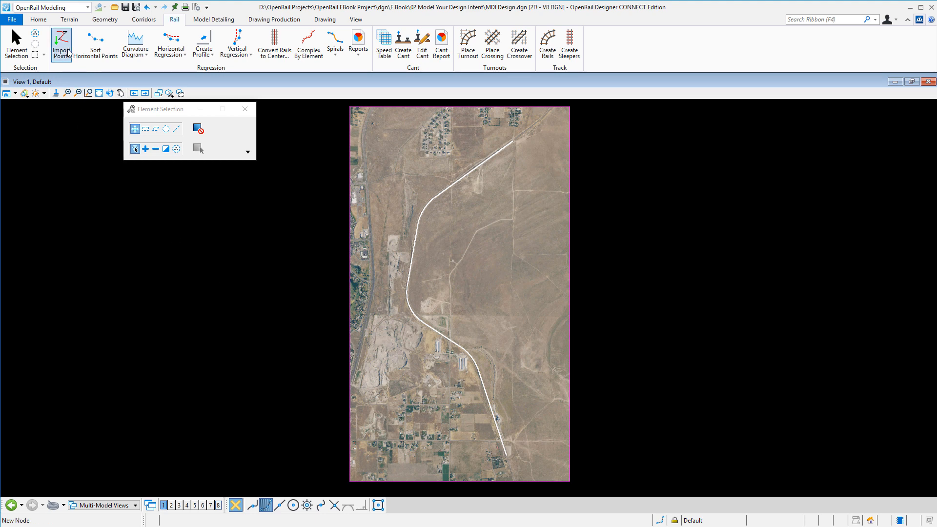
# Step: Turn off the temporary survey line level in Level Display
pyautogui.click(37, 19)
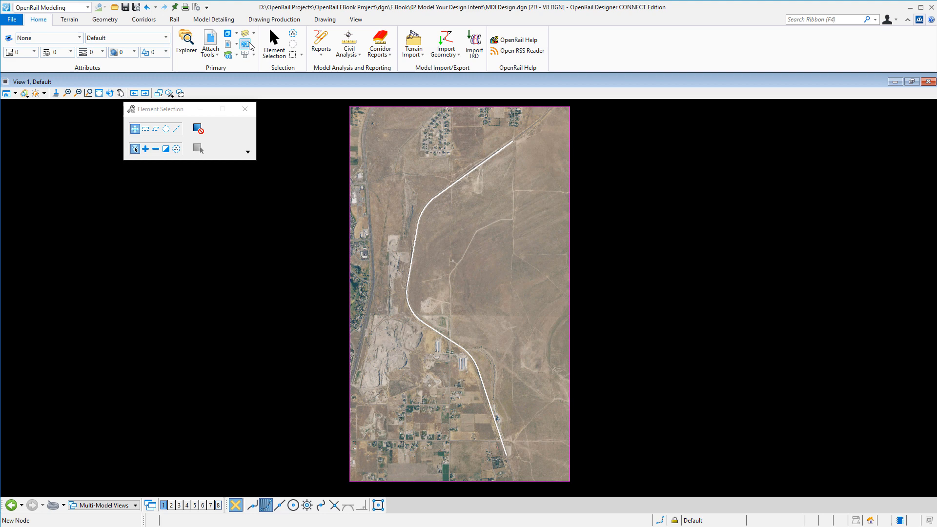
pyautogui.click(243, 45)
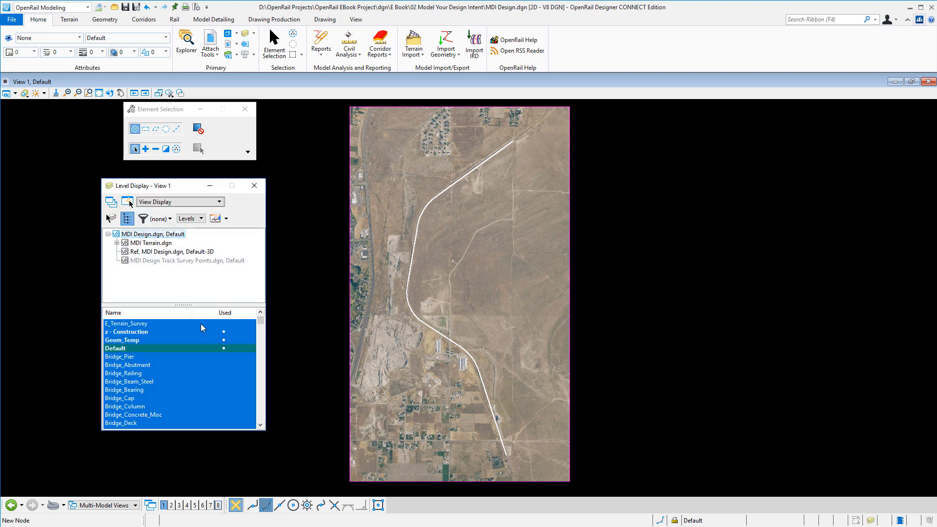
pyautogui.click(126, 332)
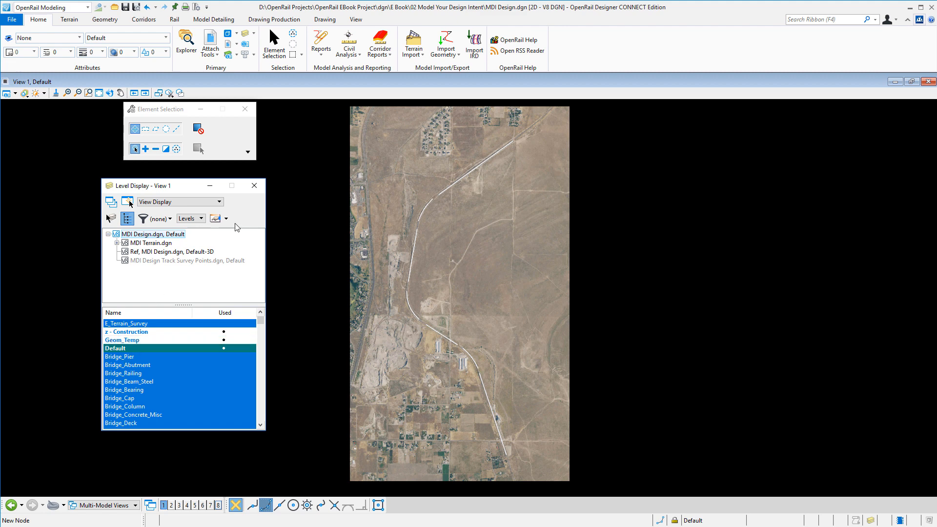
pyautogui.click(253, 186)
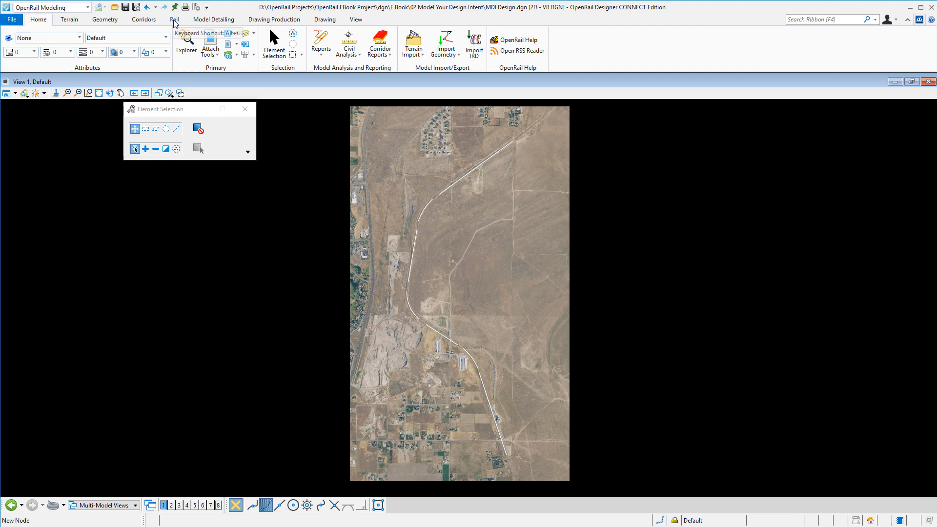
# Step: Create complex alignment GeomBL by element, Automatic method, feature Geom_Baseline
pyautogui.click(174, 19)
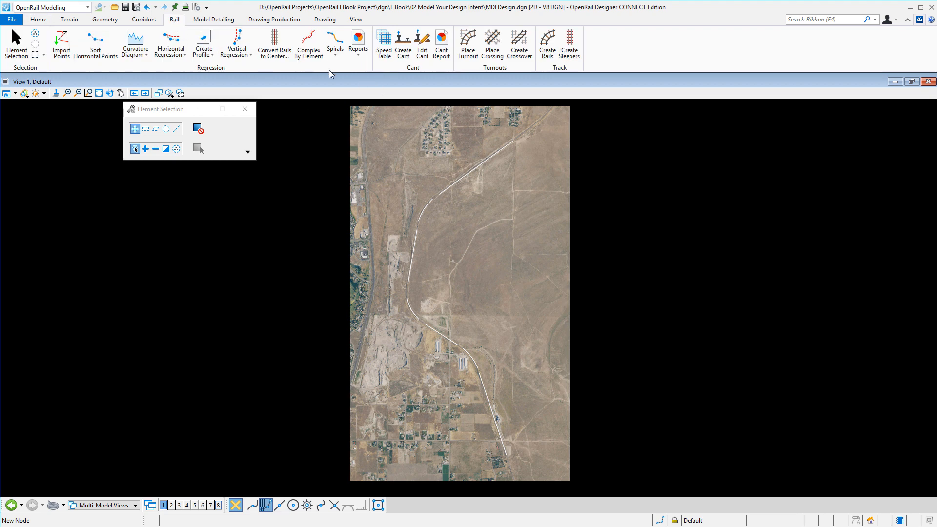
pyautogui.click(307, 43)
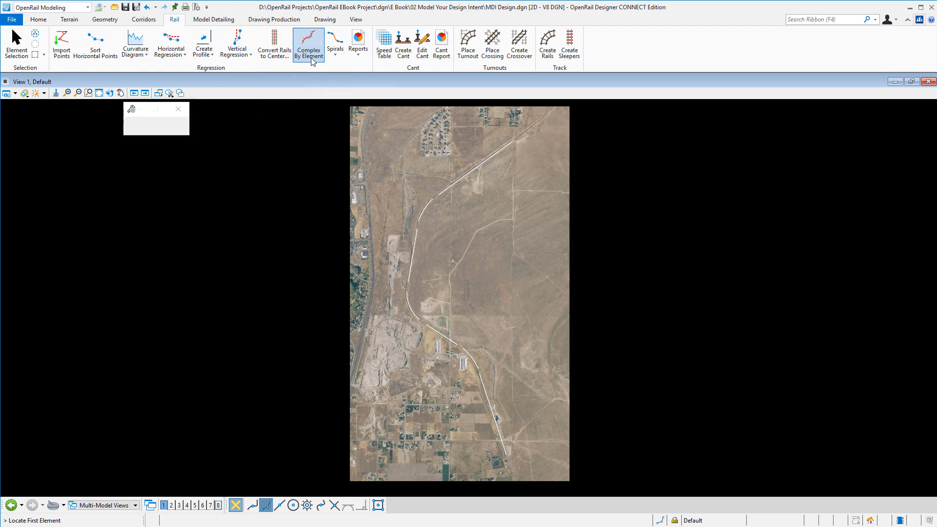
pyautogui.click(308, 45)
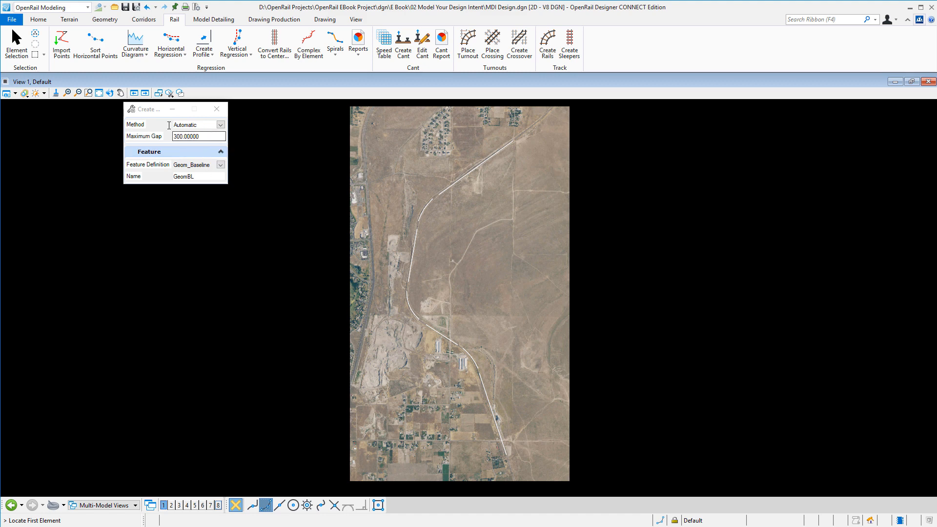
pyautogui.moveTo(465, 347)
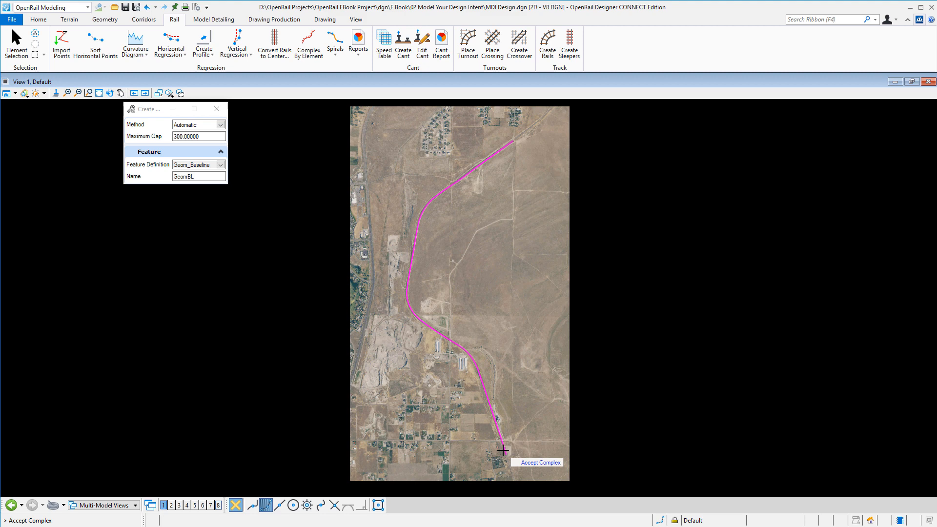
pyautogui.click(503, 449)
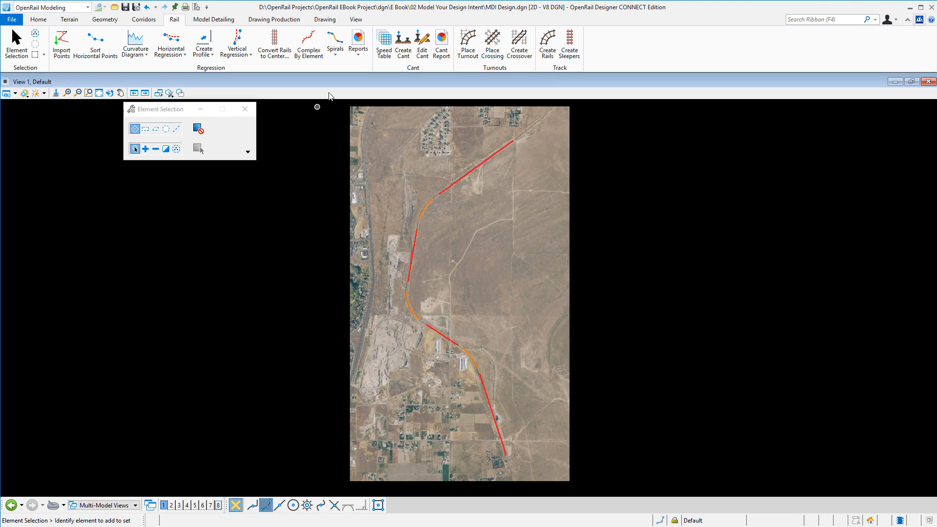
# Step: Insert complex spirals throughout the alignment with name prefix South Track
pyautogui.click(334, 43)
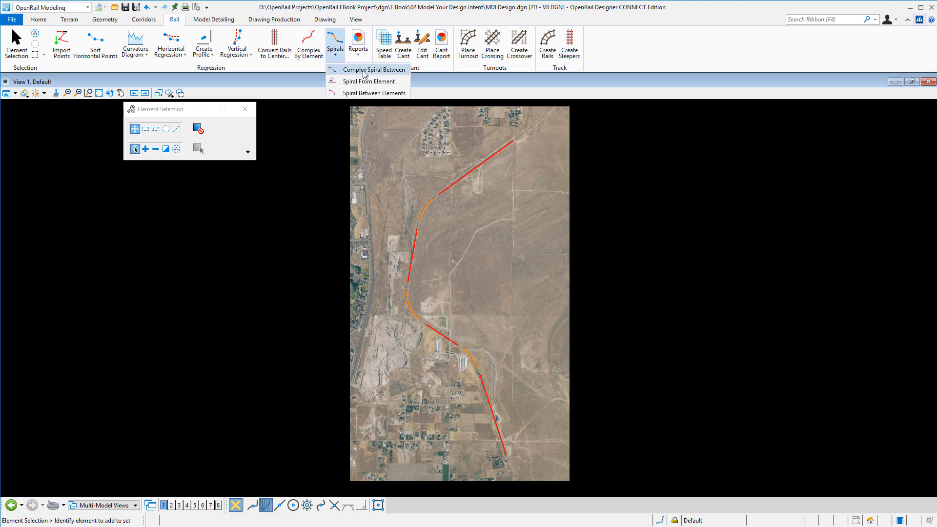
pyautogui.click(376, 70)
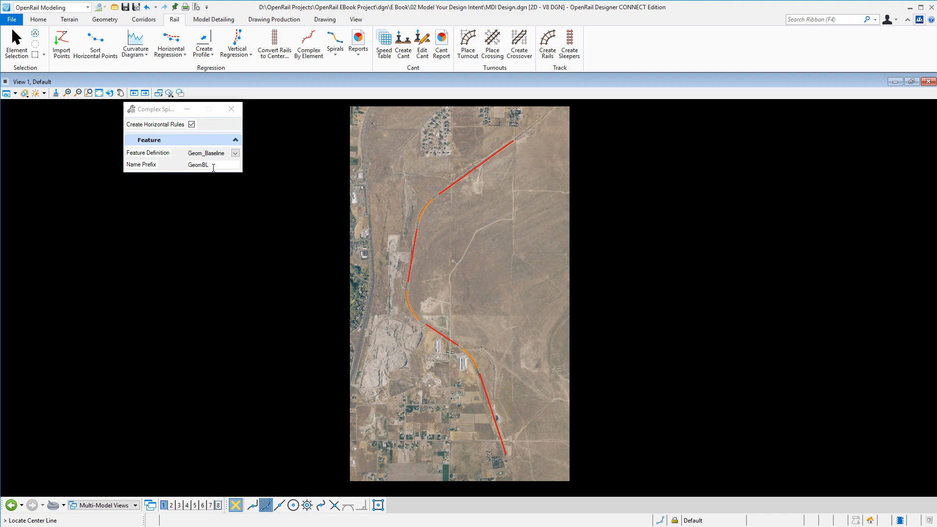
pyautogui.tripleClick(197, 165)
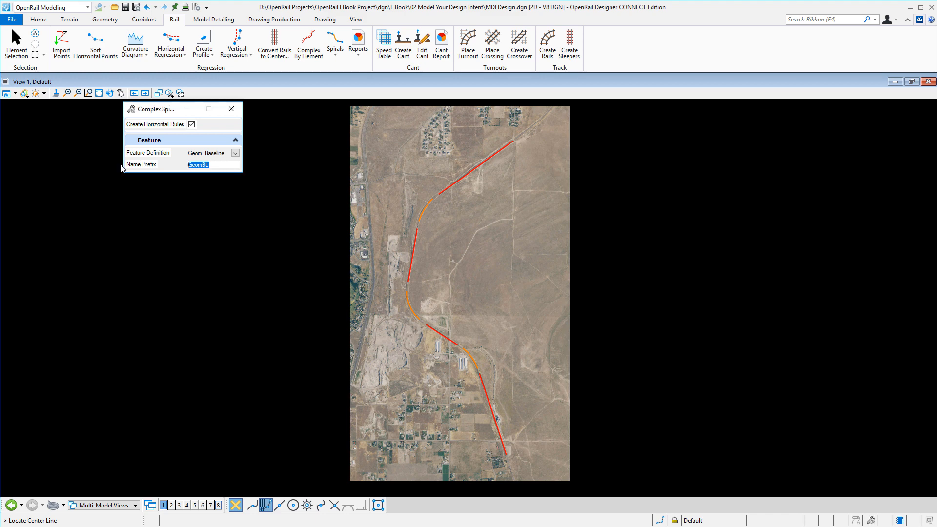
pyautogui.write('South Track')
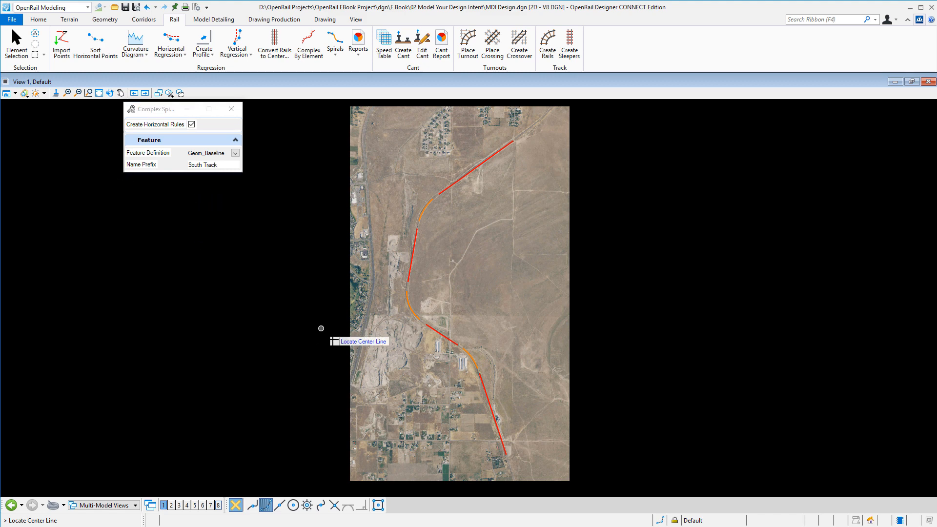
pyautogui.click(503, 447)
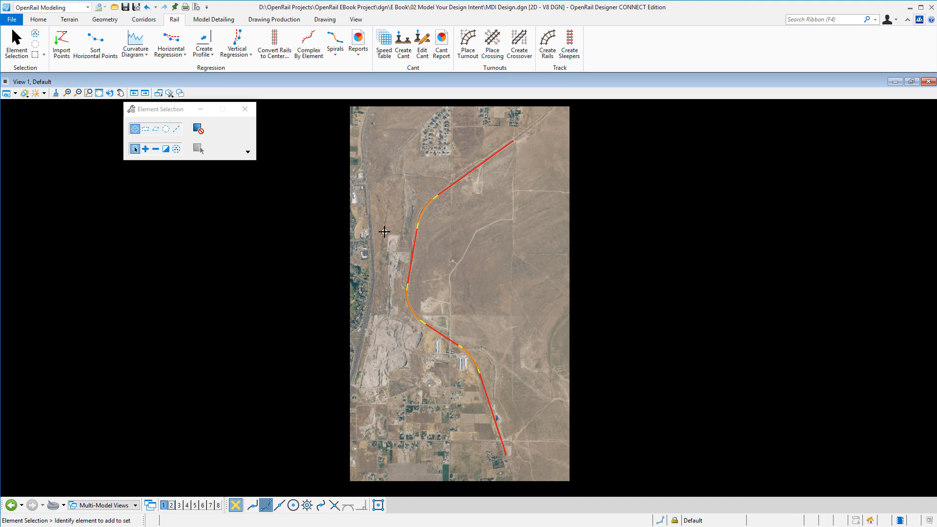
pyautogui.click(358, 45)
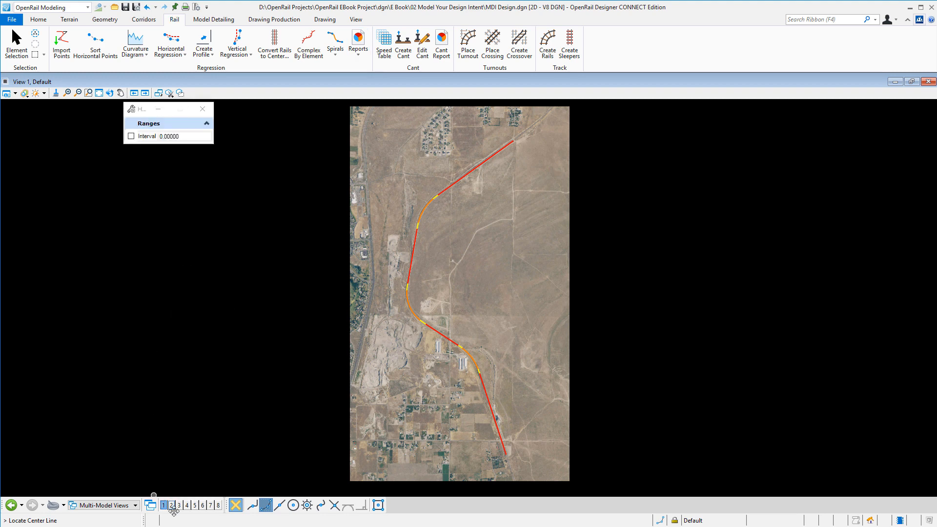
# Step: Open a second view window for the GeomBL1 regression points review report
pyautogui.click(169, 505)
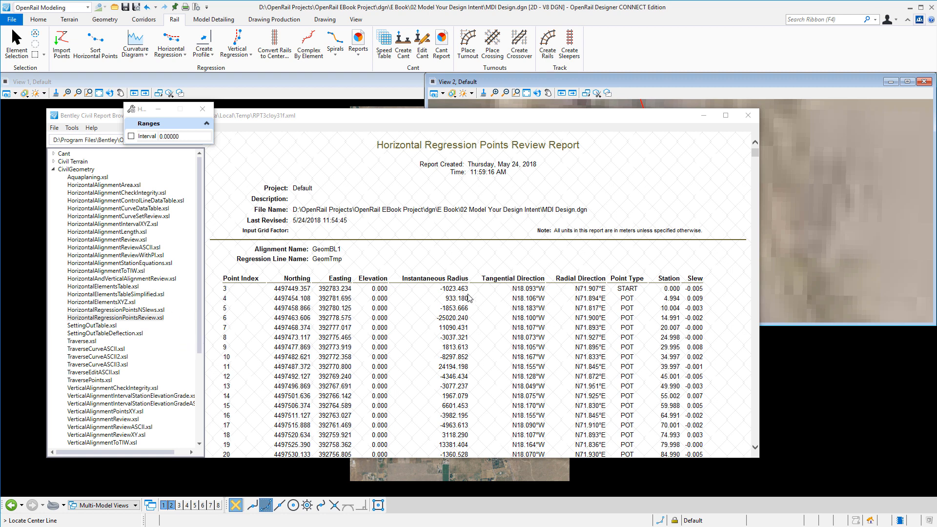
pyautogui.moveTo(715, 421)
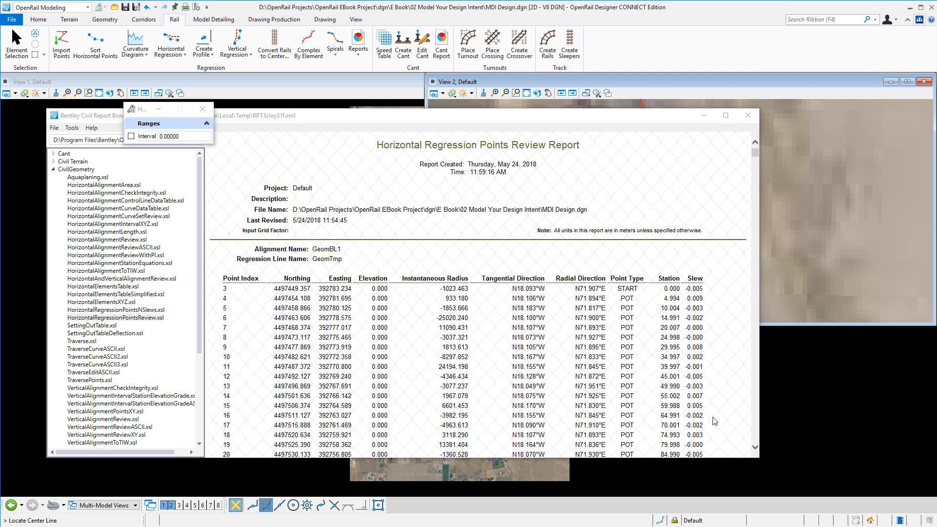
pyautogui.moveTo(747, 140)
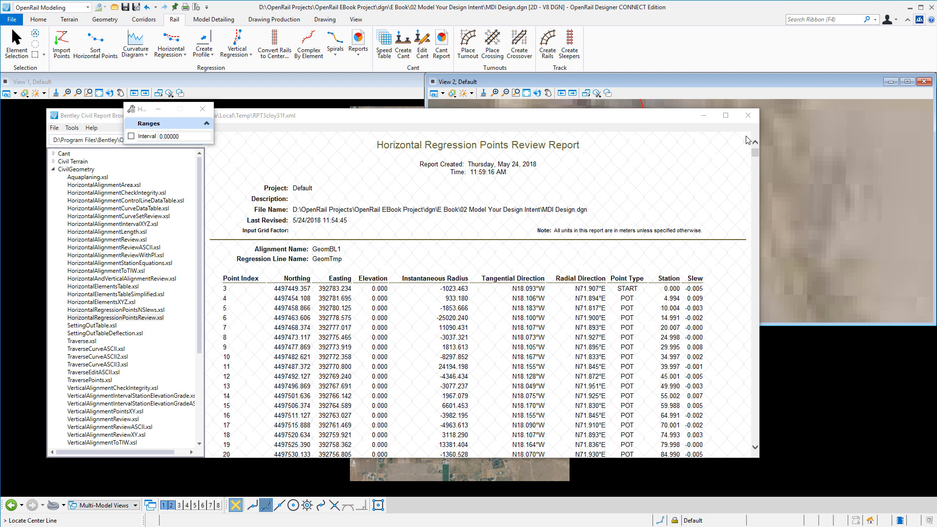